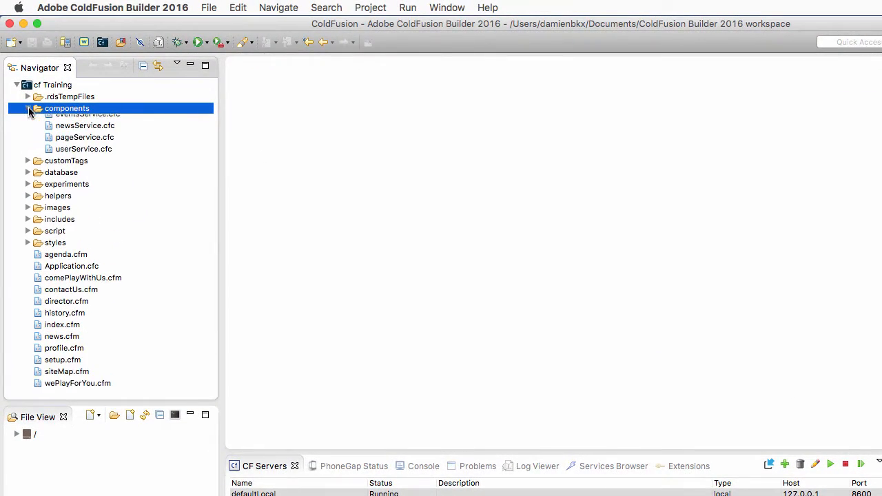
Start a new ColdFusion Component in the cf Training components folder.
click(28, 107)
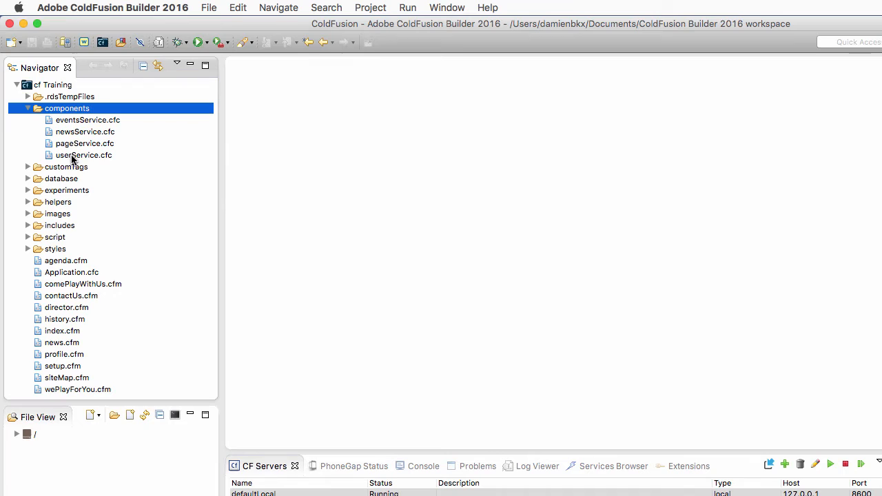
right_click(66, 108)
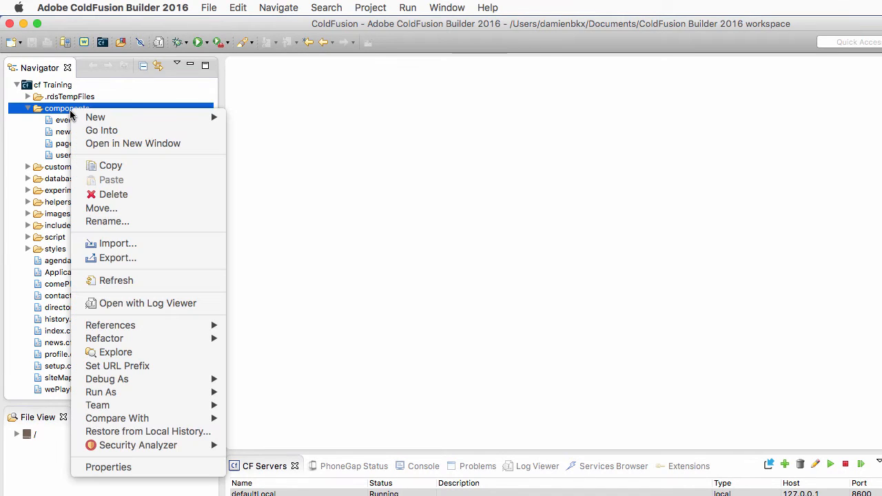
mouse_move(95, 117)
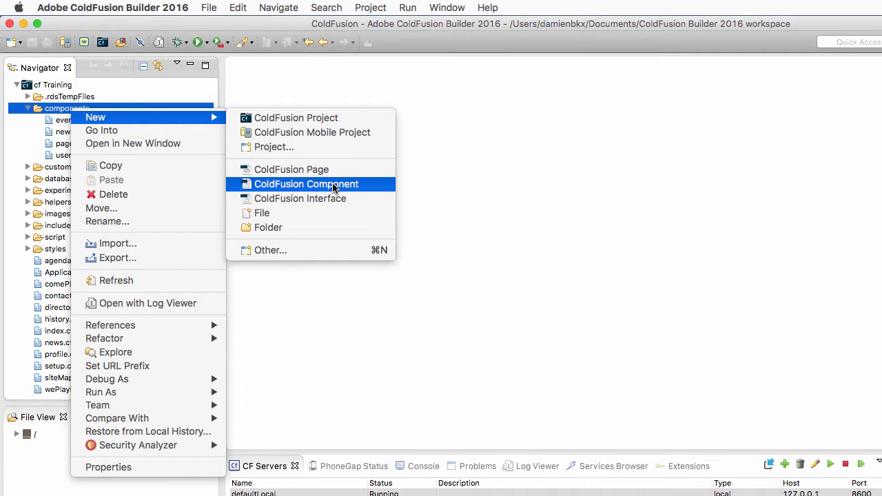
click(306, 185)
text(authenticationSer)
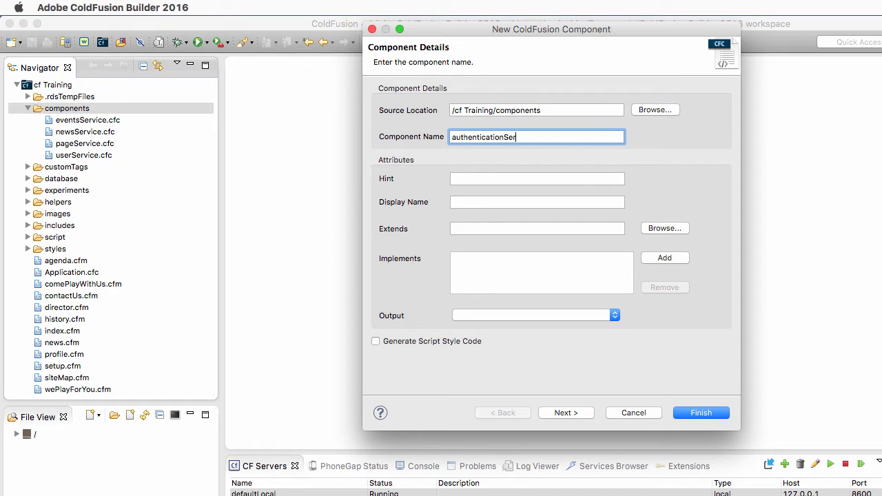
Complete the component name as authenticationService and proceed to its functions.
text(vice)
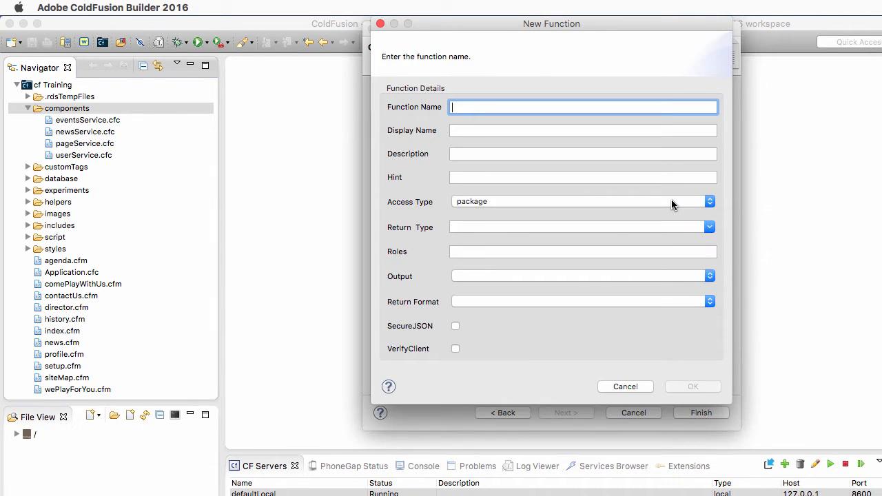
Define a public validateUser function with an array return type.
text(validateUser)
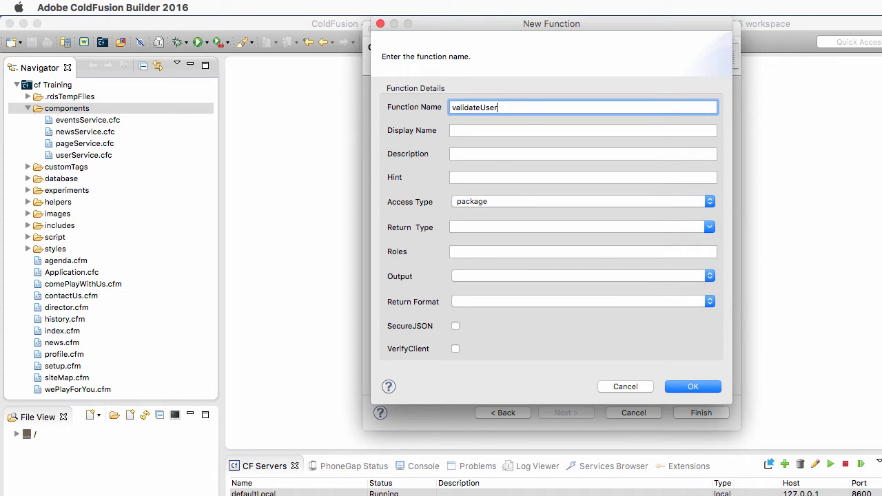
click(708, 226)
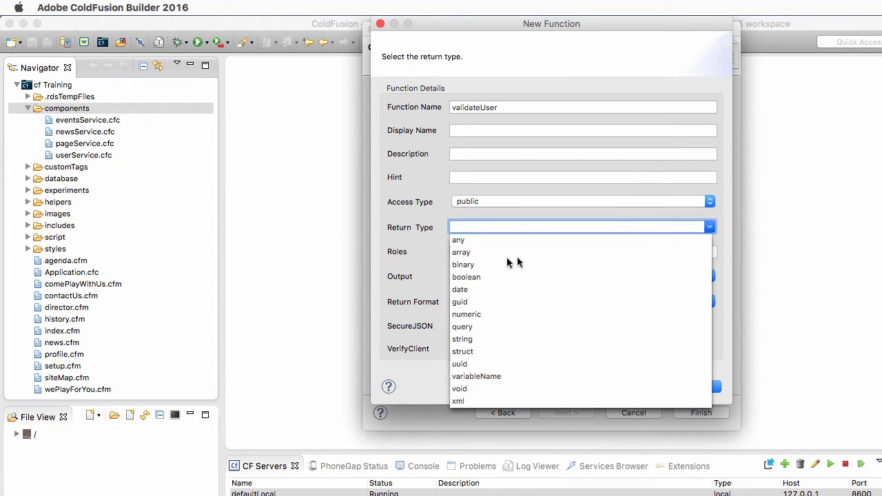
click(460, 251)
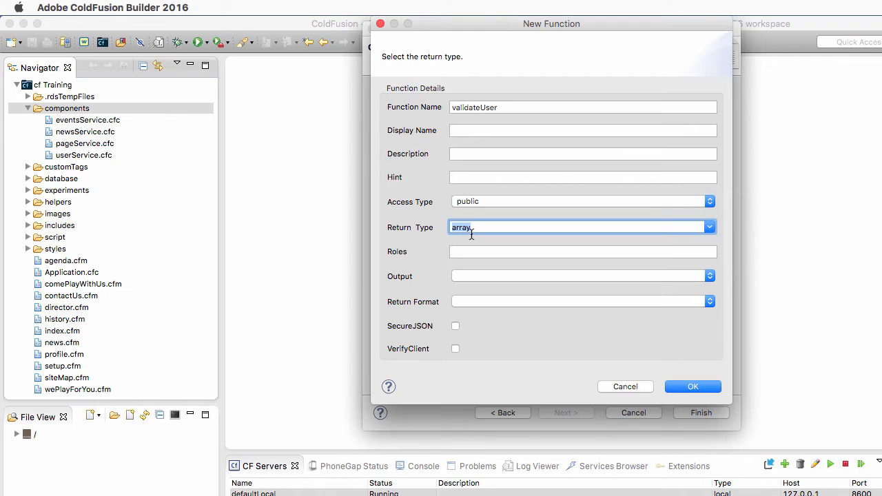
click(692, 386)
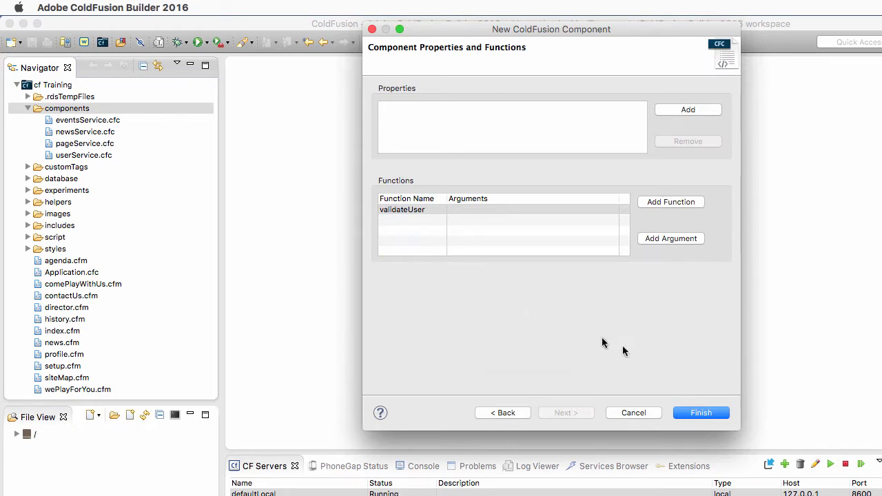
Add the userEmail and userPassword arguments to validateUser.
click(670, 238)
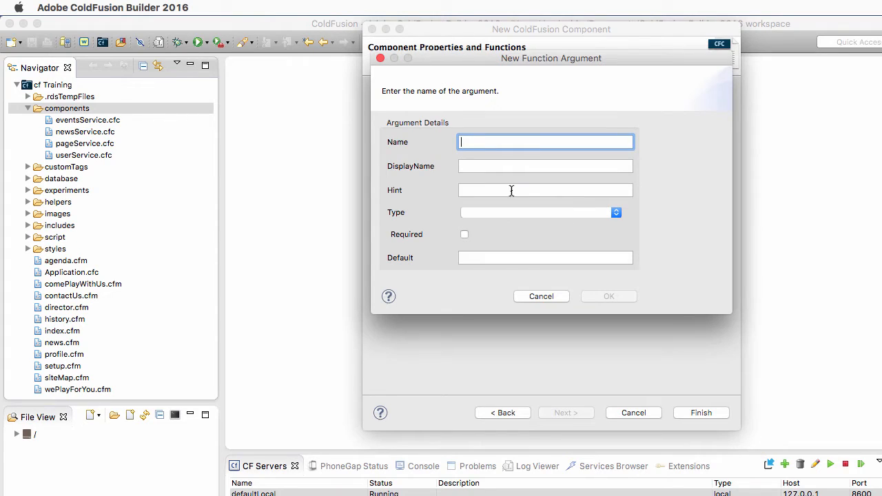
text(userPass)
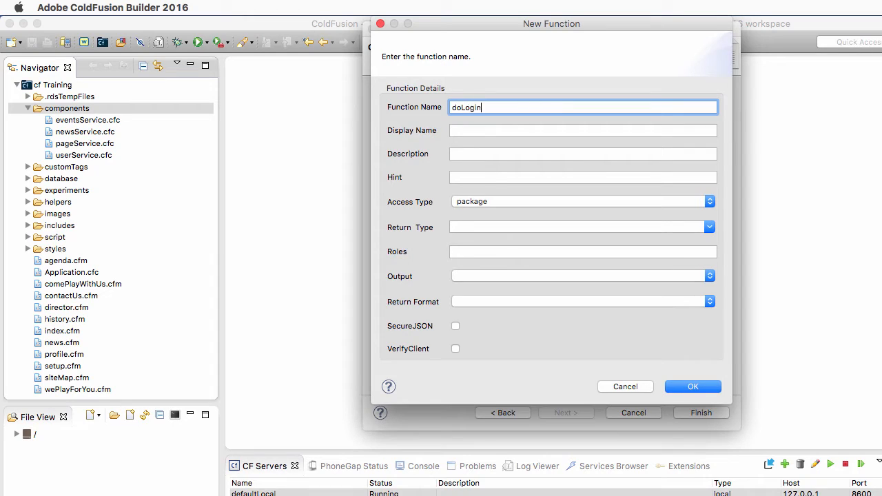
Make doLogin public with a boolean return type.
click(708, 201)
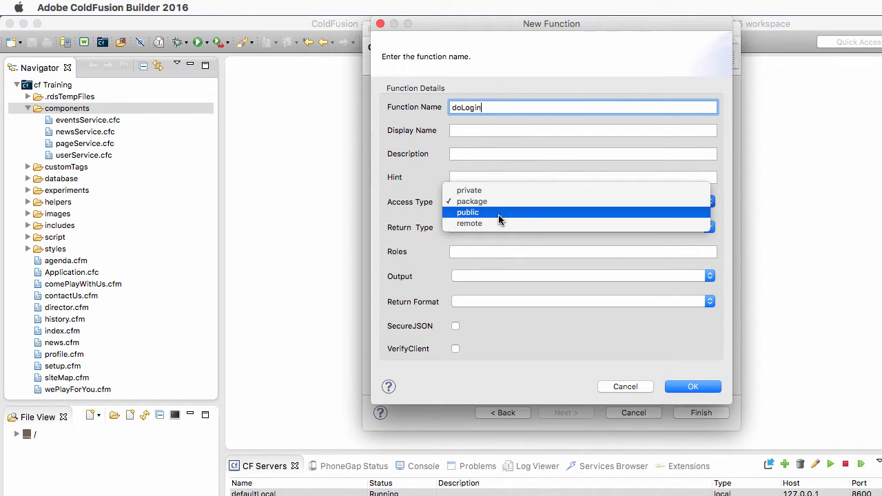
click(468, 212)
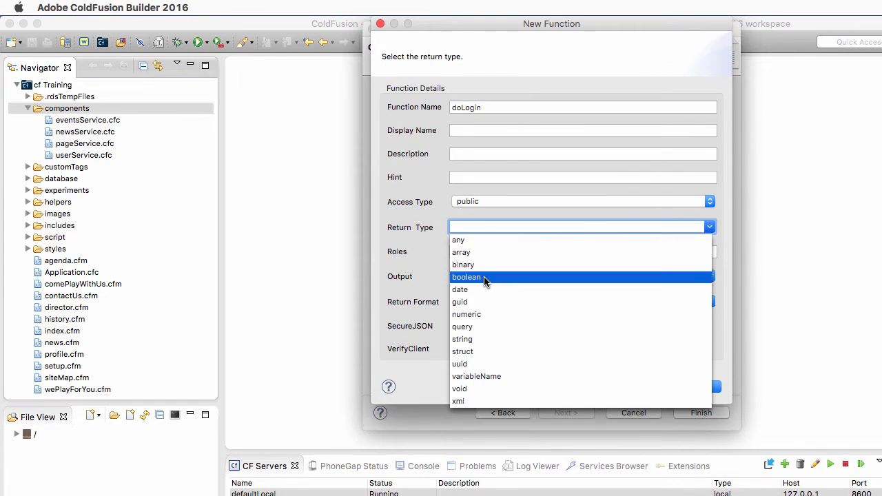
click(466, 275)
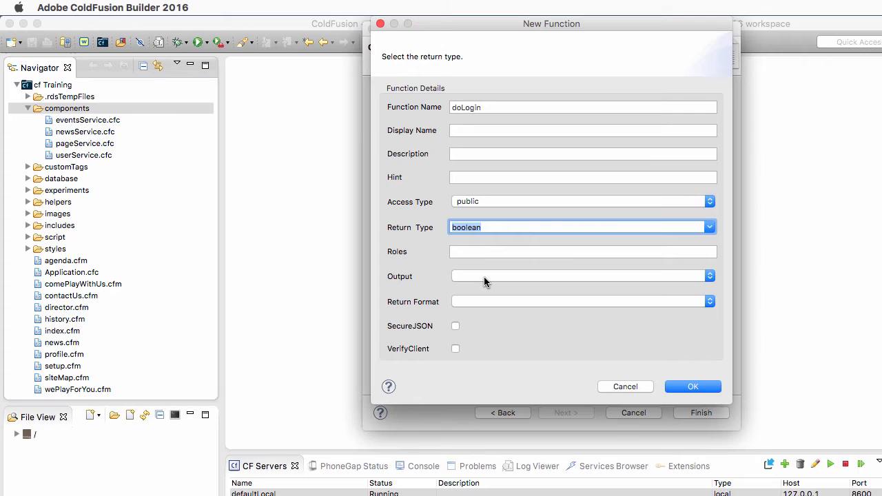
click(692, 385)
text(userEmail)
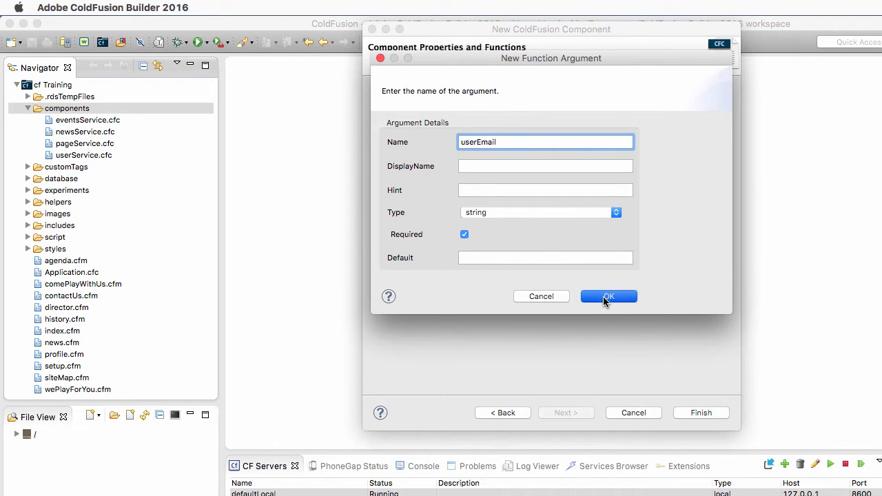
Add required string userEmail and userPassword arguments to doLogin.
click(609, 296)
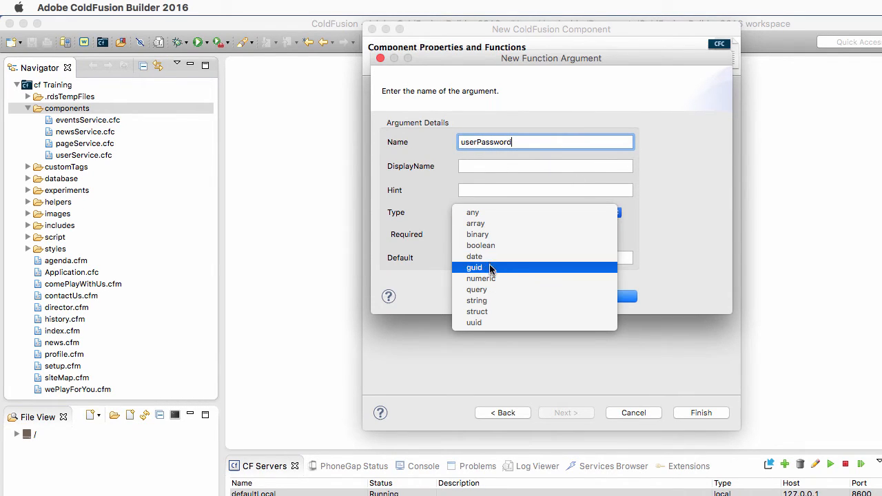
click(476, 300)
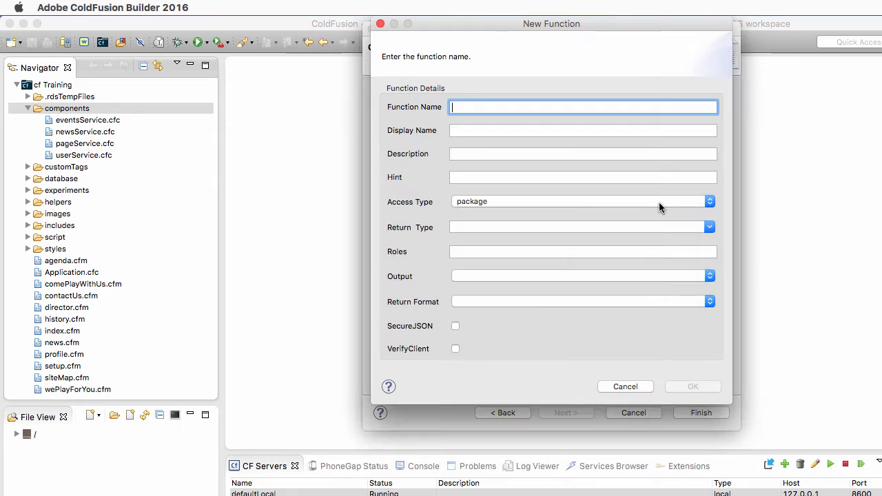
Add a public doLogout function returning void and generate authenticationService.cfc.
click(708, 201)
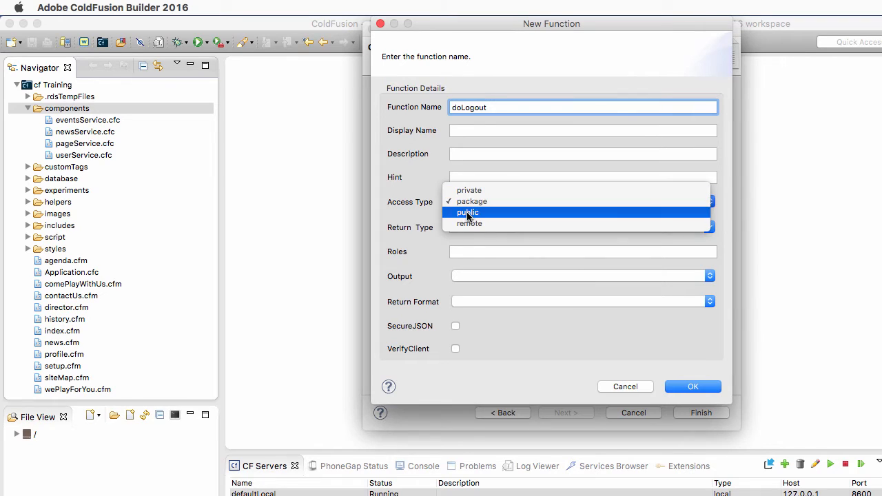
click(469, 212)
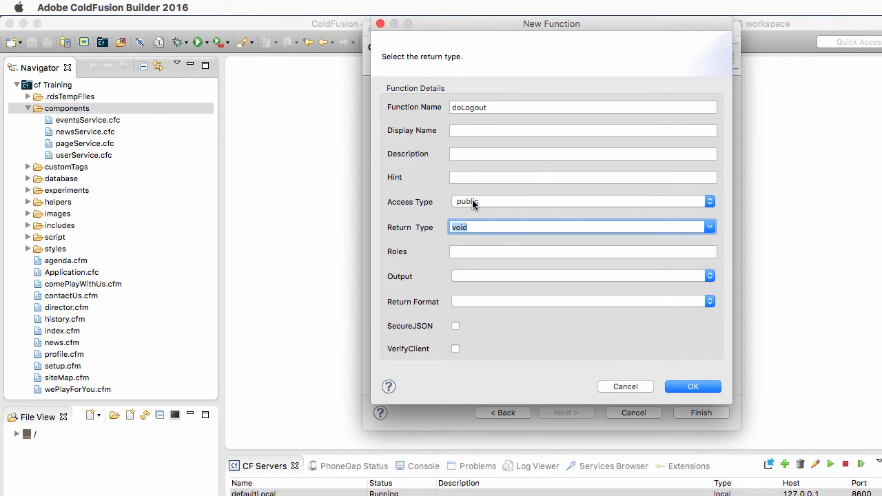
click(708, 275)
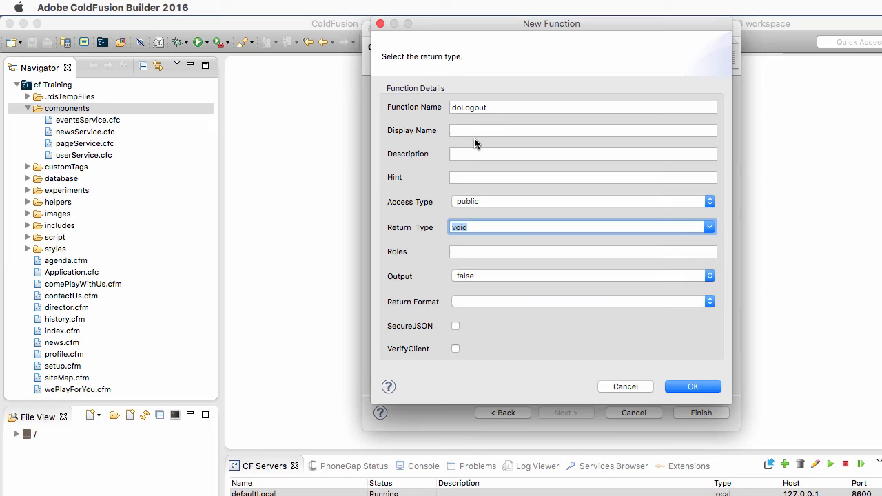
mouse_move(680, 375)
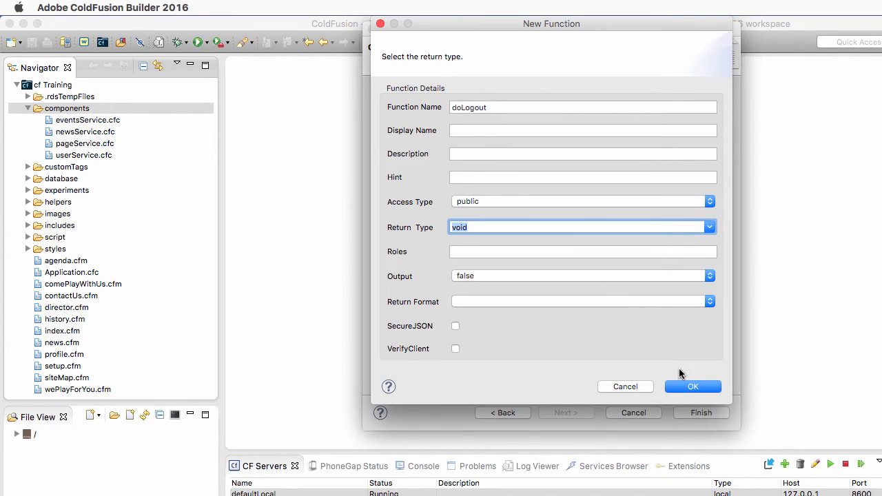
click(691, 385)
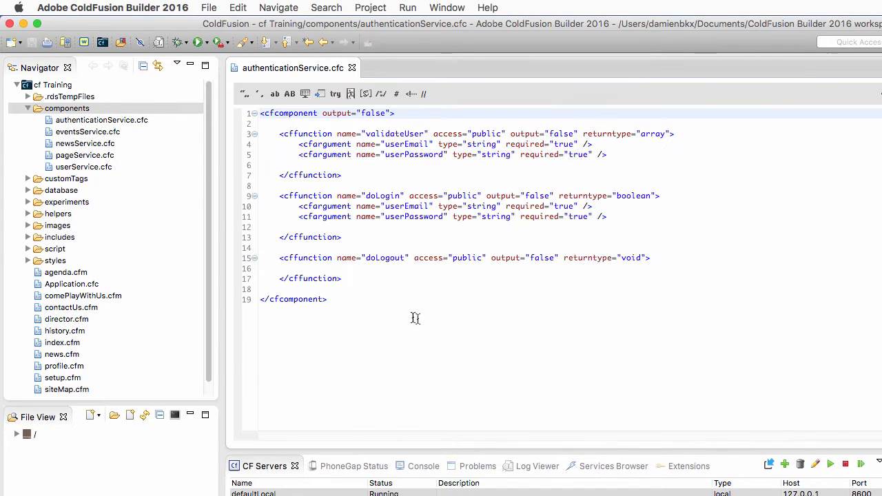
Insert a <!--- ---> comment on the line above validateUser.
click(102, 120)
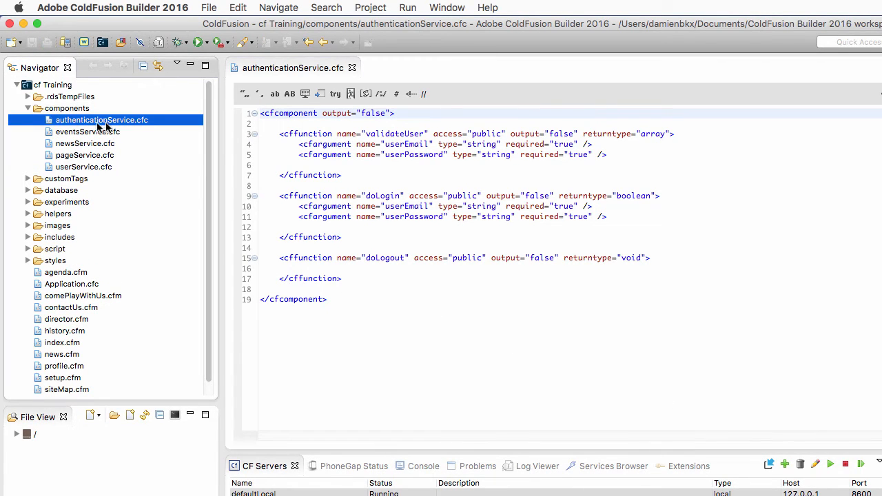
click(290, 124)
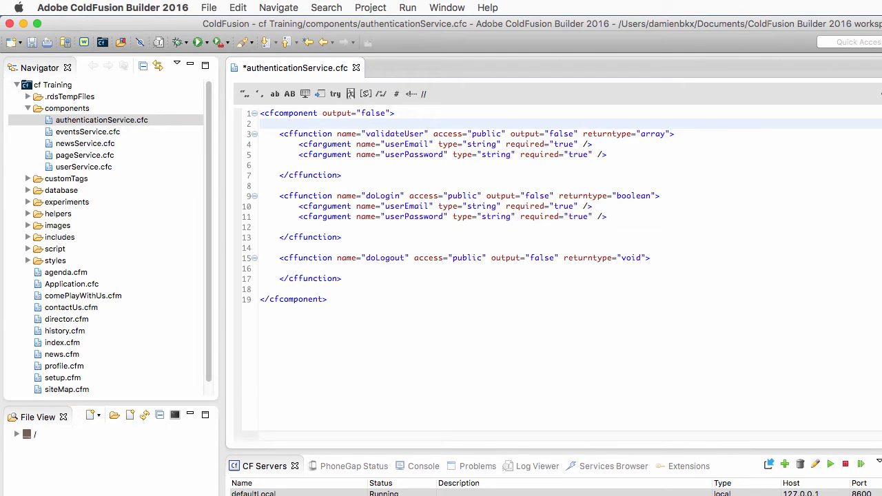
text(<!---)
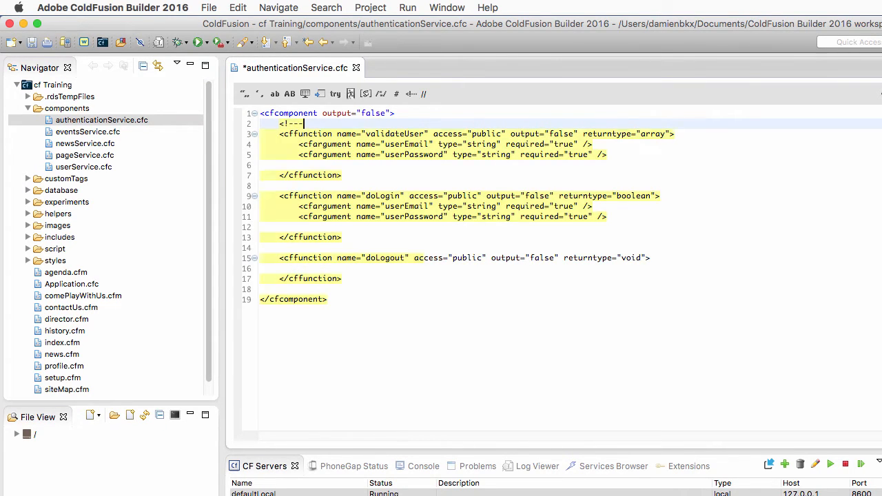
text(-->)
click(570, 166)
text(<cfset />)
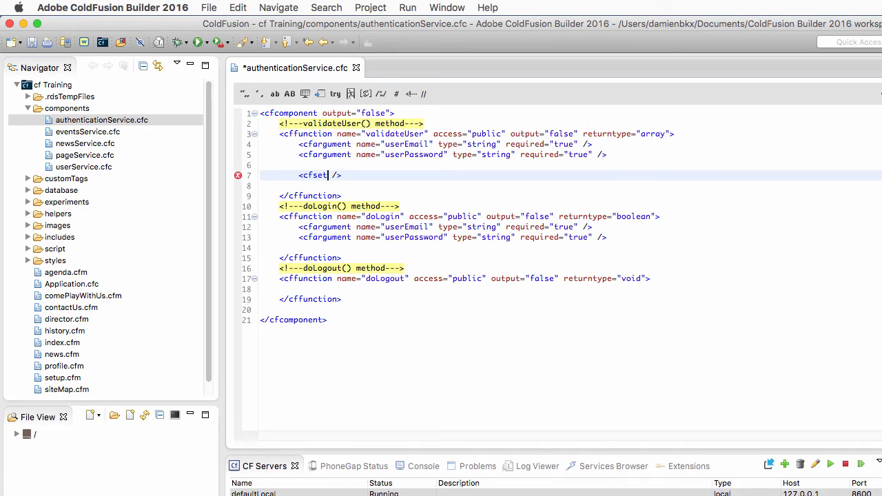
Declare local aErrorMessages = ArrayNew(1) in validateUser and return it with cfreturn.
text(ar aErrorMessages = ArrayNew(1)
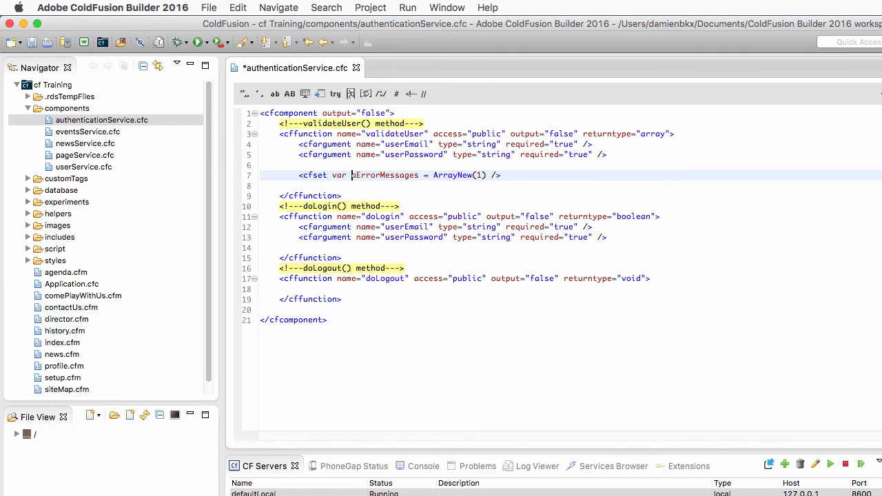
text(<cfreturn />)
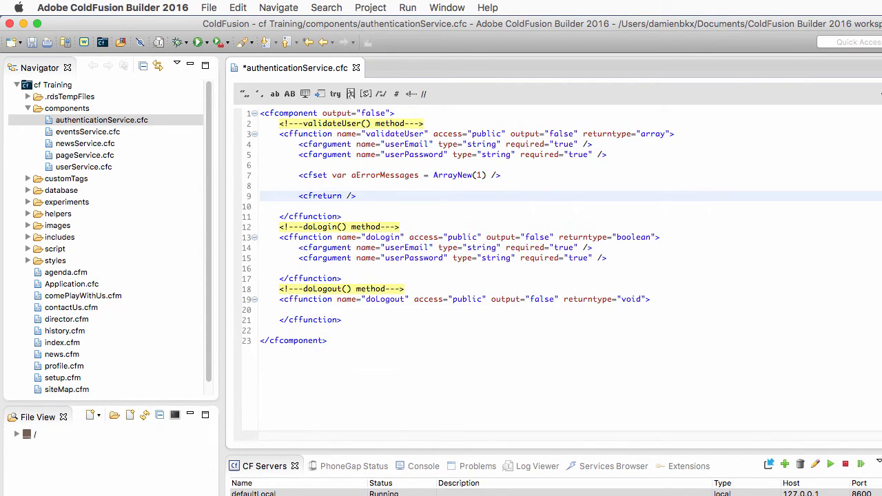
text(aErrorMessages)
text(<!------->)
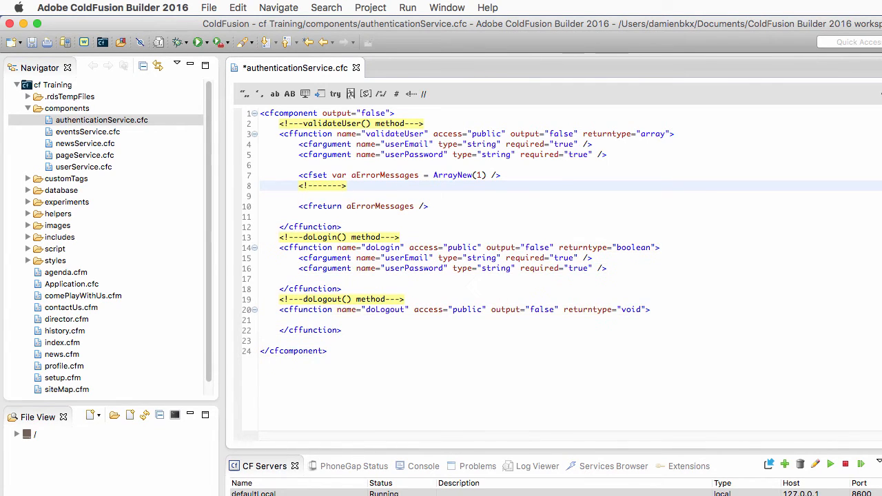
Add a 'Validate the eMail' comment and cfif NOT isValid('email', arguments.userEmail) condition.
text(Validate the eMail)
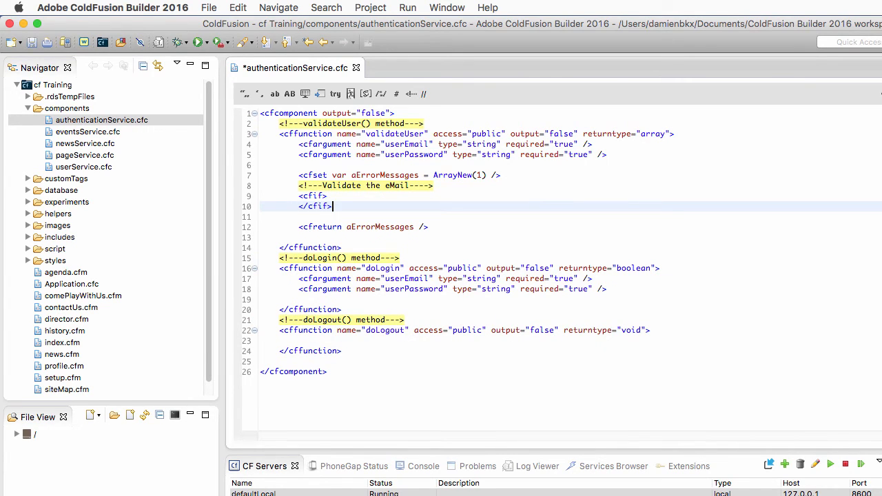
text(isValid)
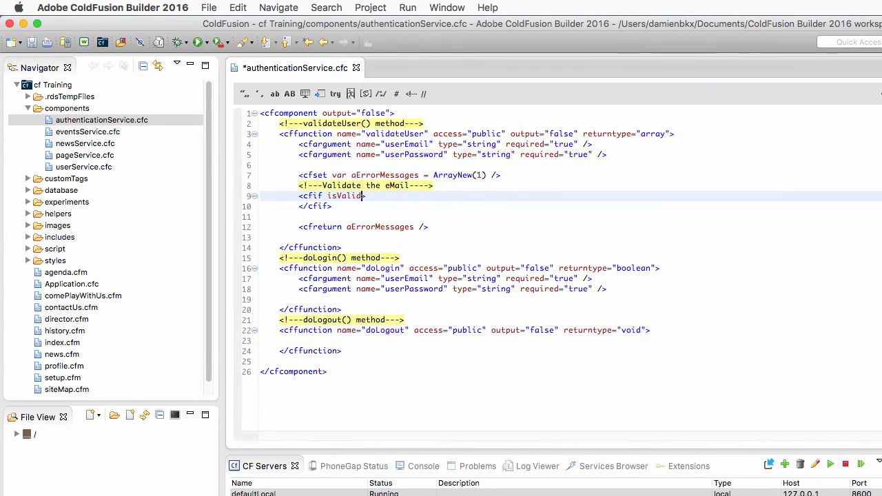
text((')
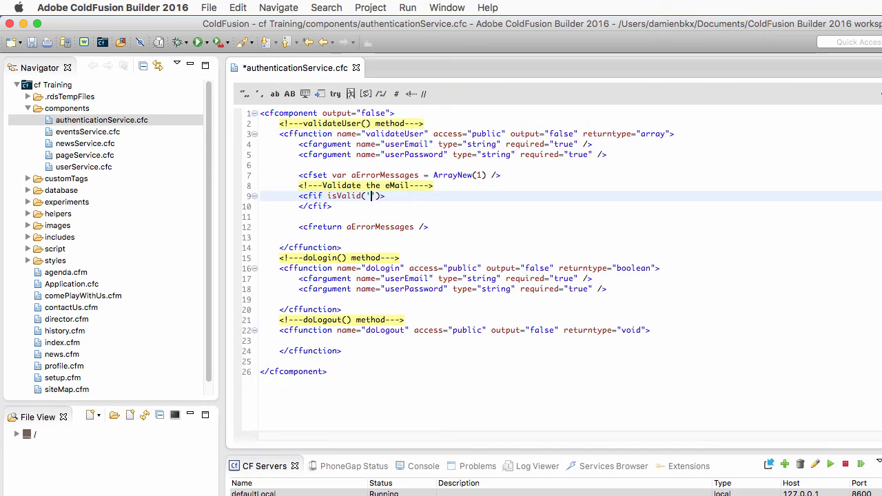
text(email)
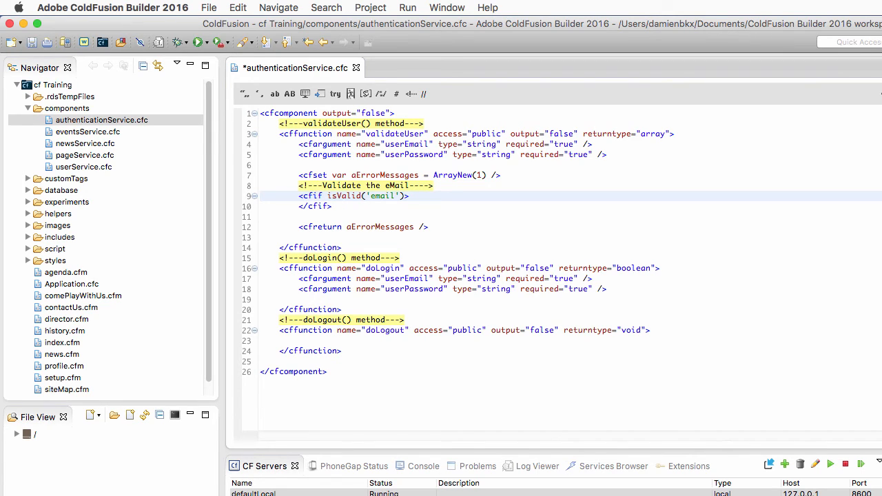
text(,)
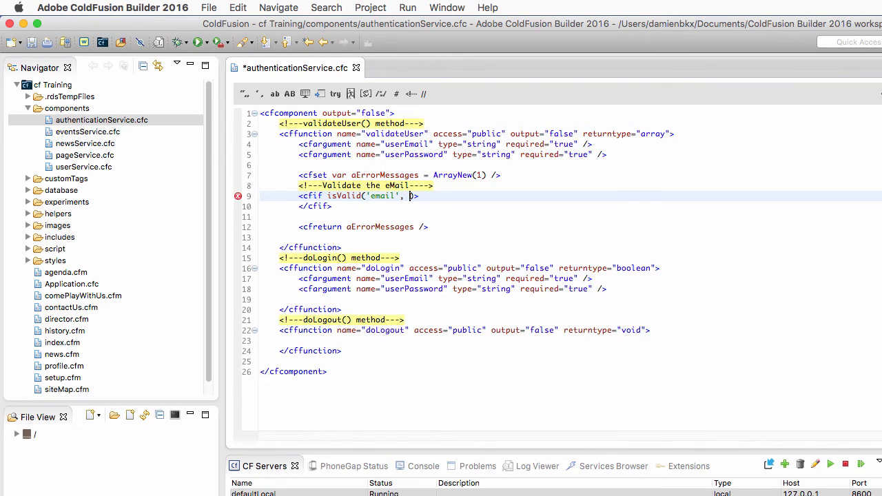
text(argu)
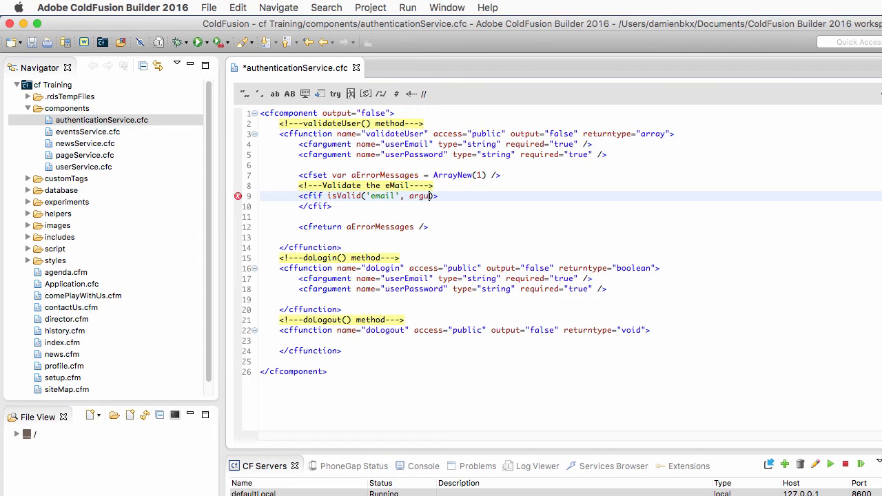
text(arguments.userEmail)
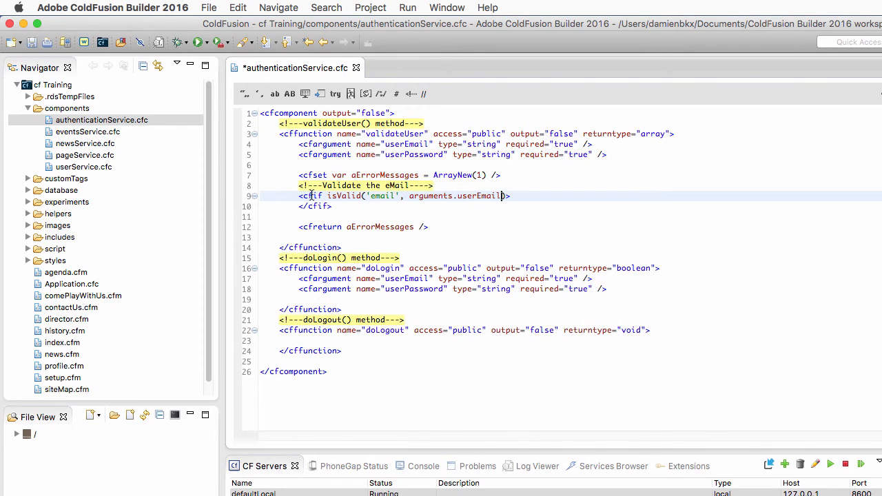
text(NOT)
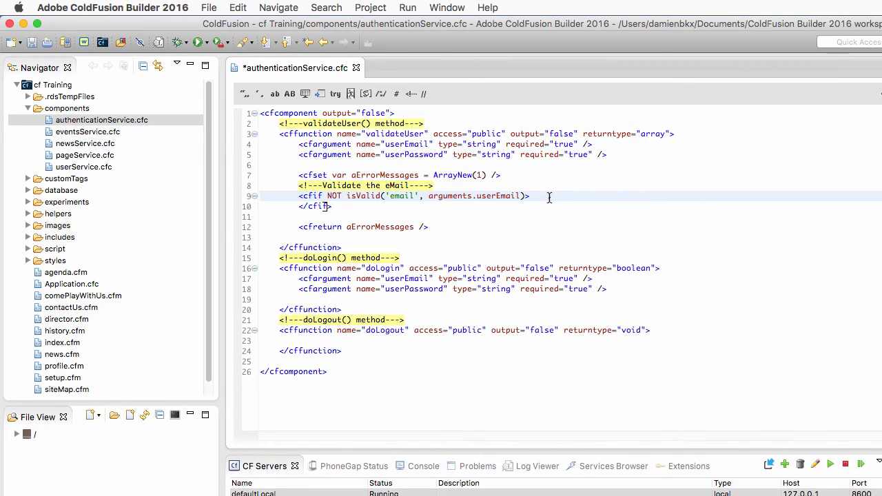
Append 'Please, provide a valid eMail address' to aErrorMessages inside the cfif.
text(<cfset />)
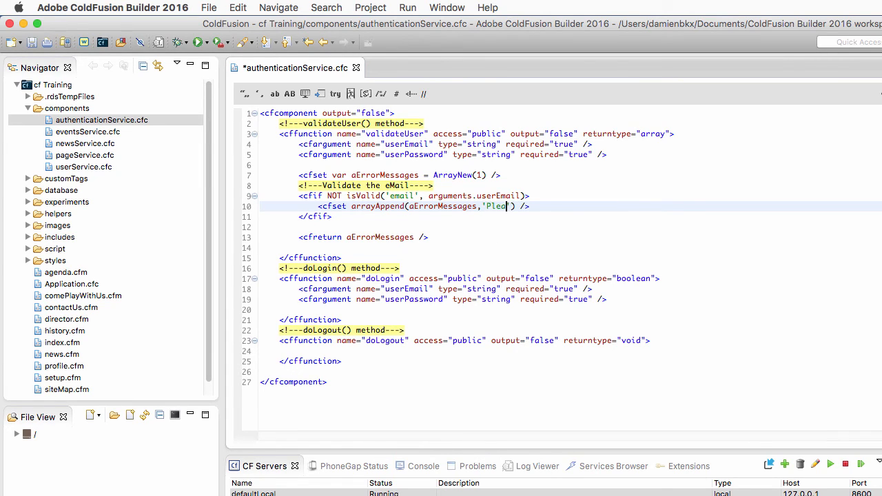
text(se, provide a valid)
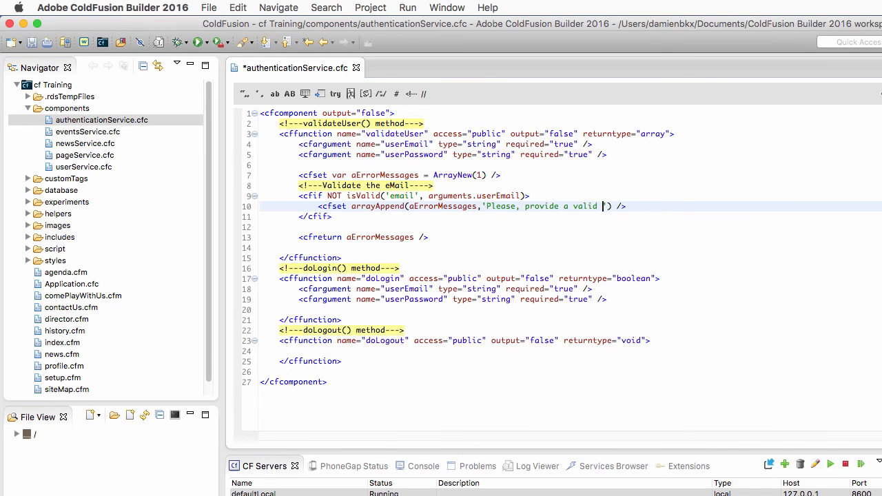
text(eMail address)
text(<cfif >)
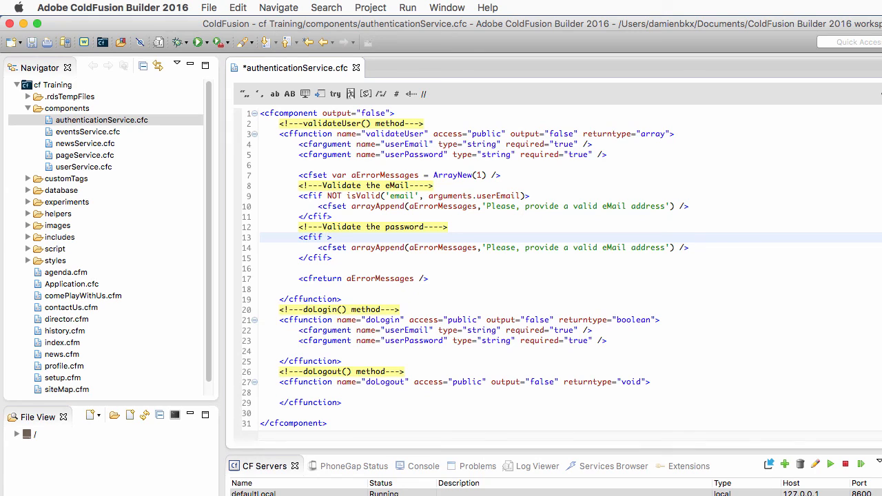
Begin the 'Validate the password' condition with arguments.userPassword EQ.
text(arguments.userPassword EQ '')
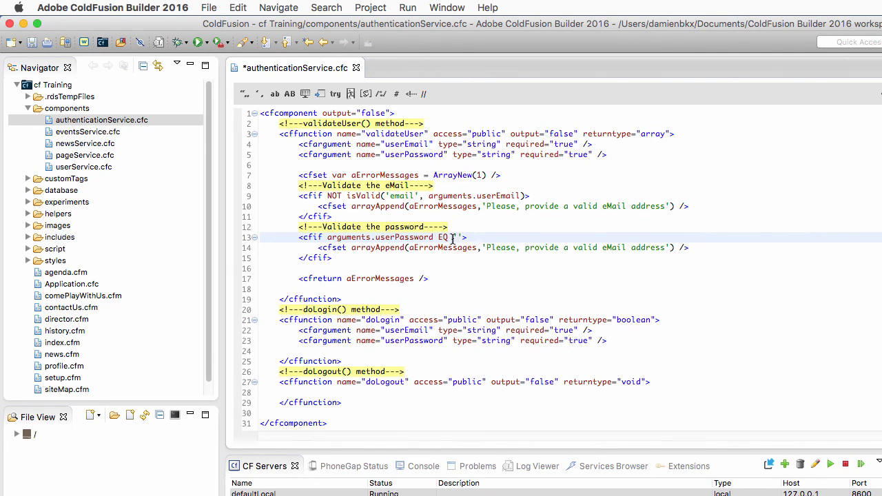